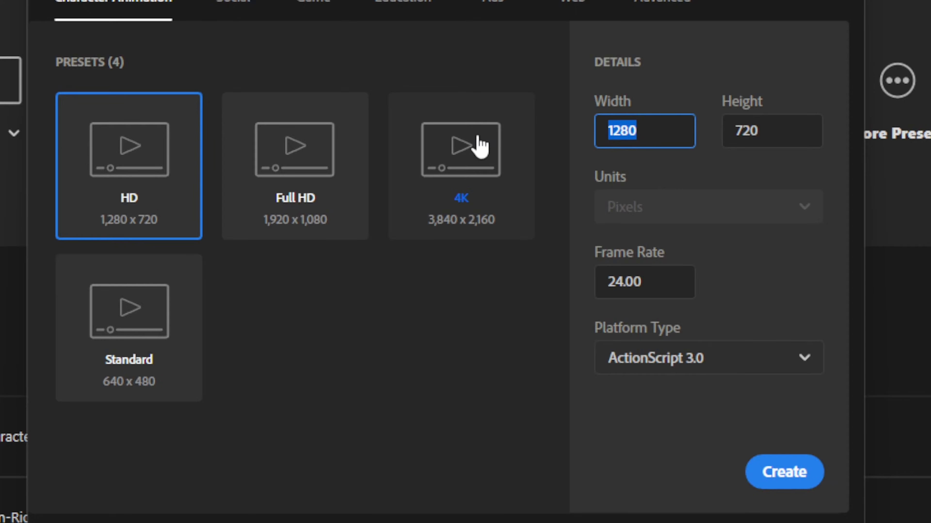
Step: Create a new 640 × 360 pixel document at 24 fps
type("360")
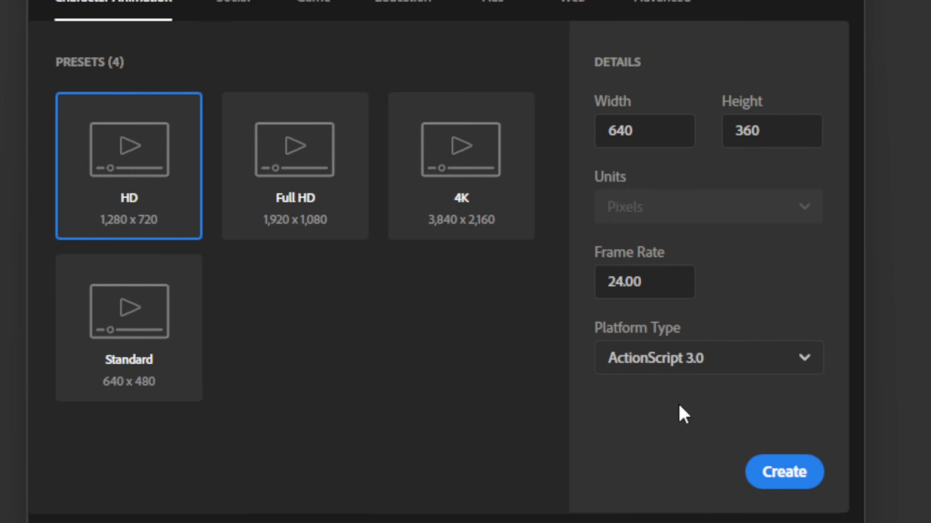
left_click(783, 471)
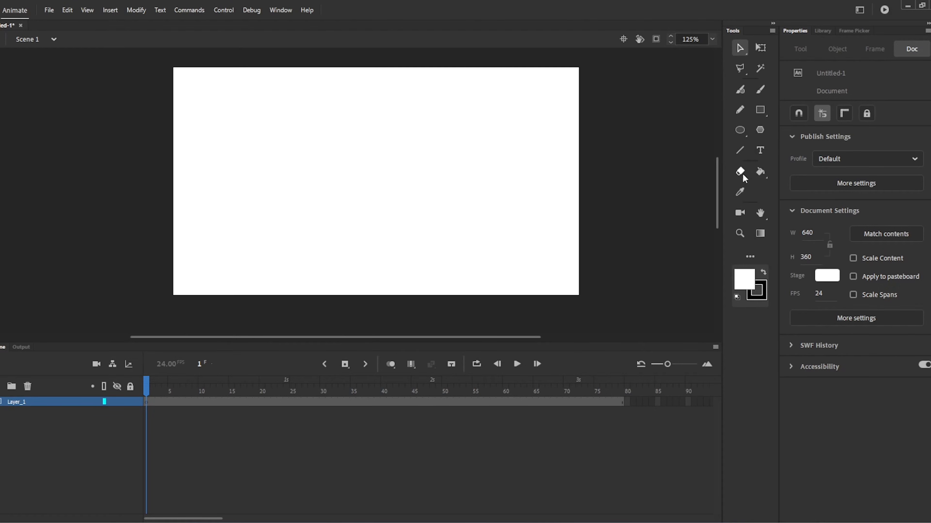
Step: After brief brush and pencil trials, draw a black-outlined, white-filled square with the Rectangle tool
left_click_drag(252, 170, 444, 128)
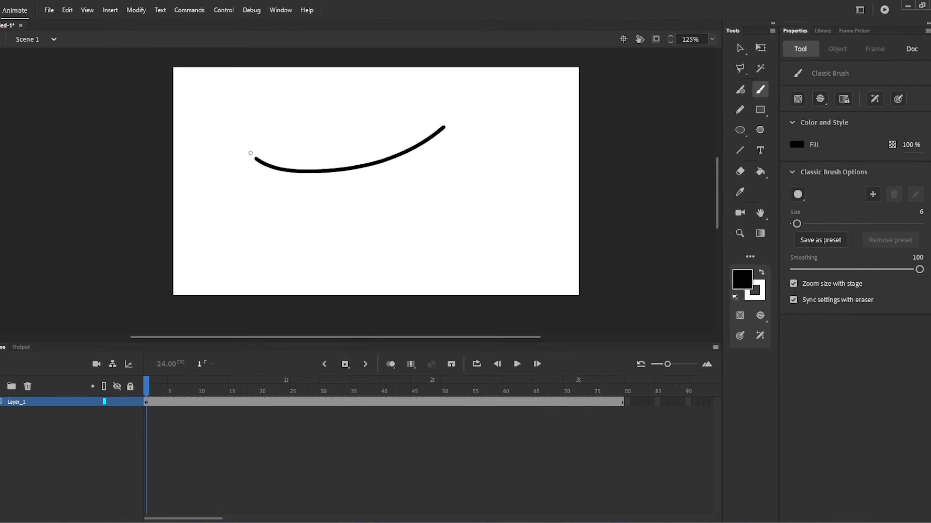
left_click(740, 110)
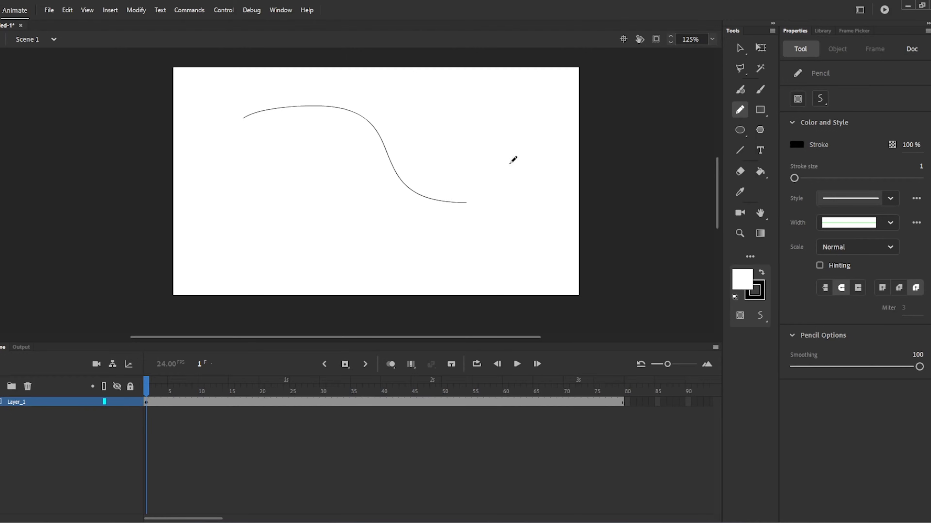
left_click(759, 110)
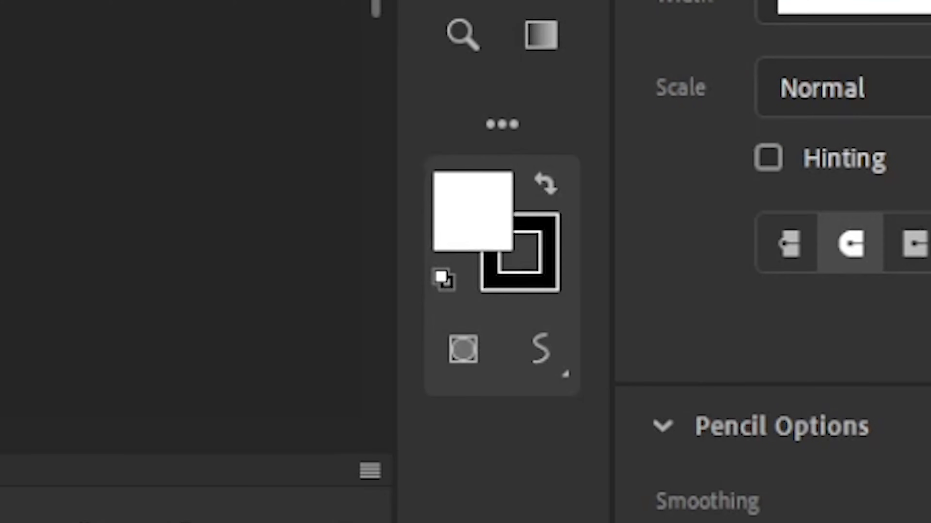
left_click(564, 227)
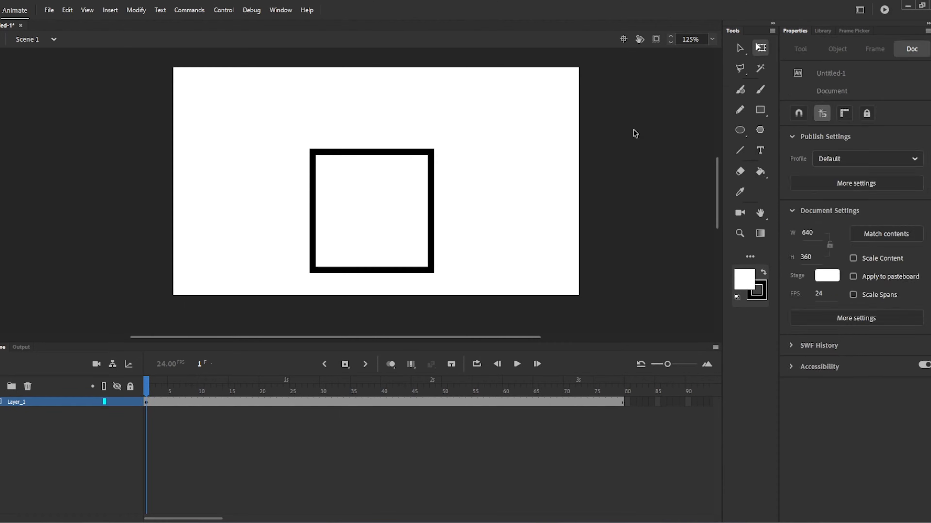
Step: Convert the square into a graphic symbol, Symbol 2
right_click(371, 211)
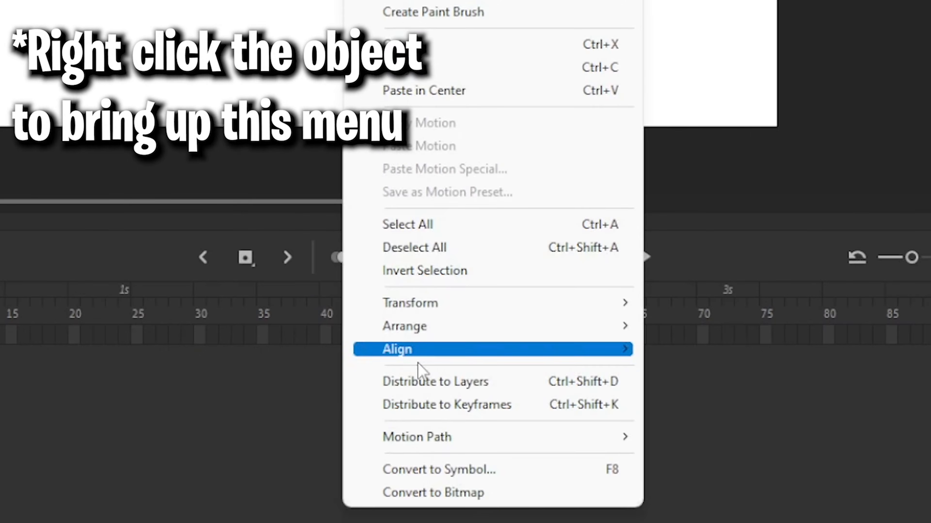
left_click(439, 468)
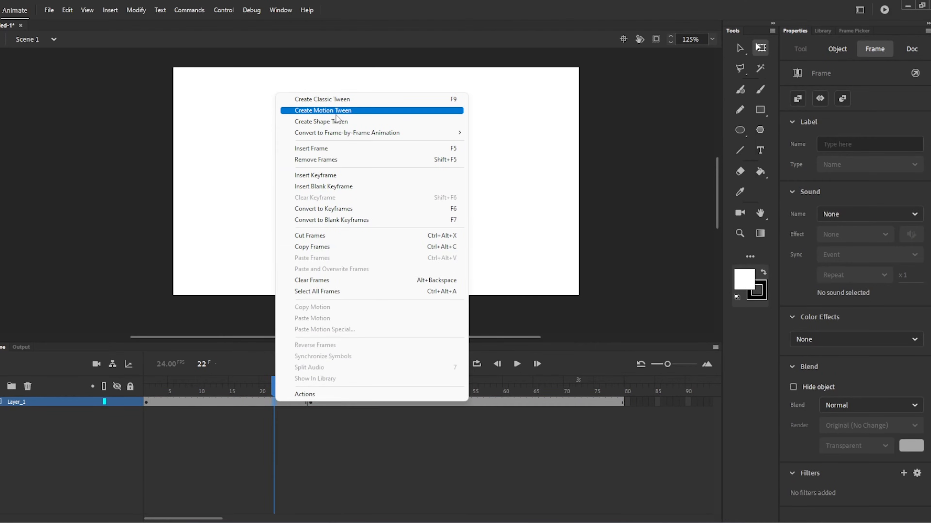
left_click(322, 98)
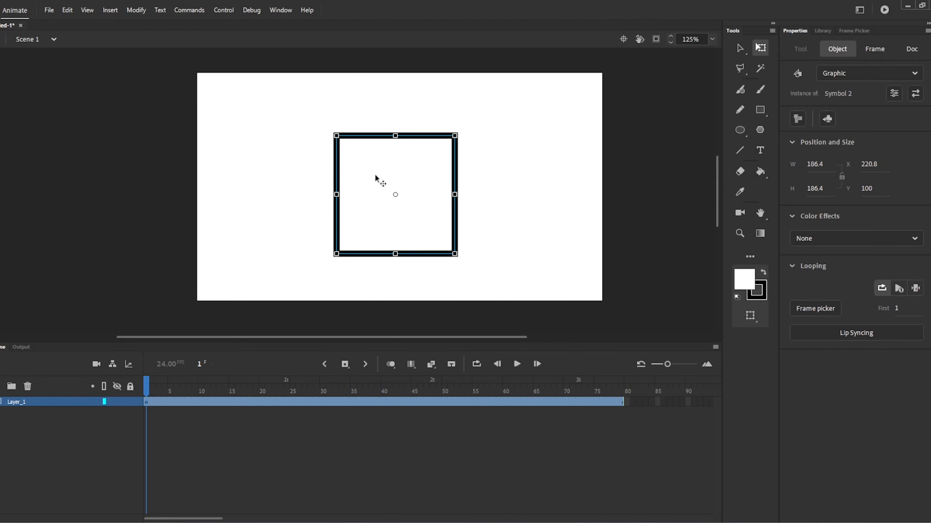
Step: Add a keyframe at frame 36 with the square tilted and moved right, tweened from frame 1
left_click(322, 402)
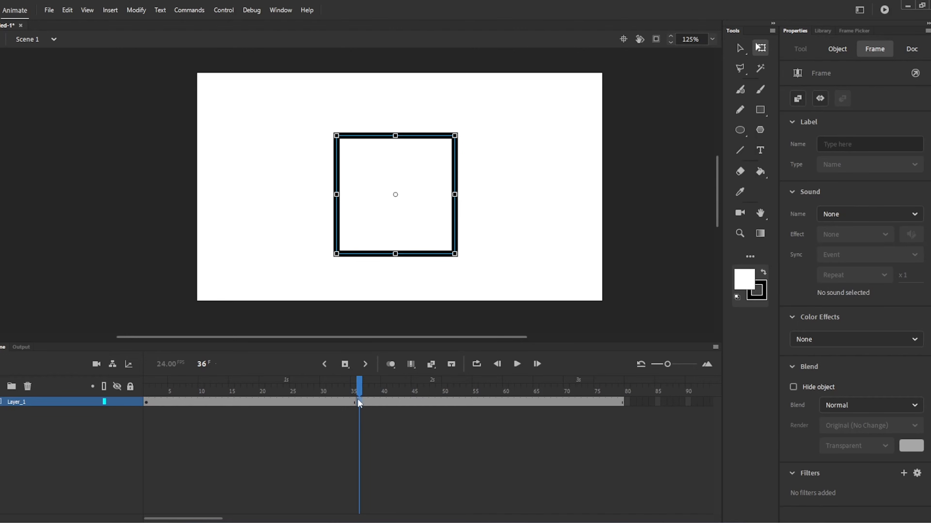
right_click(359, 402)
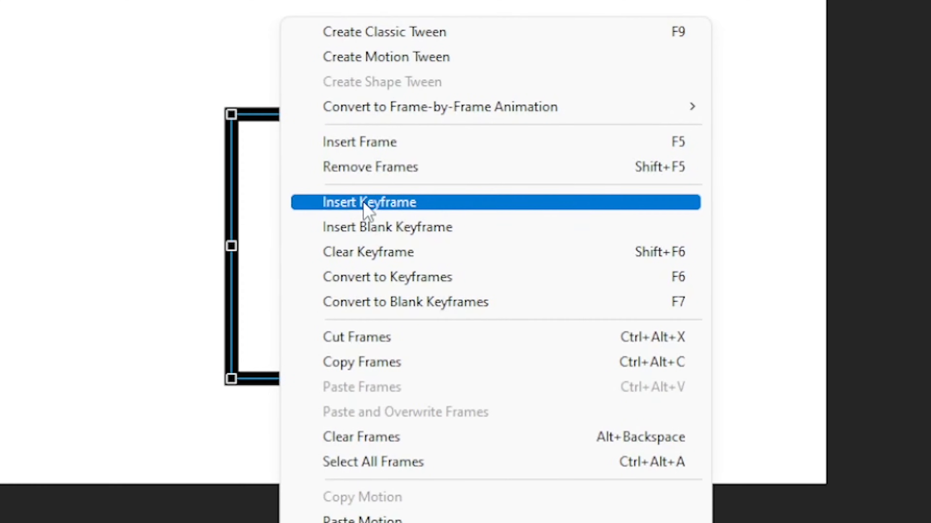
left_click(369, 203)
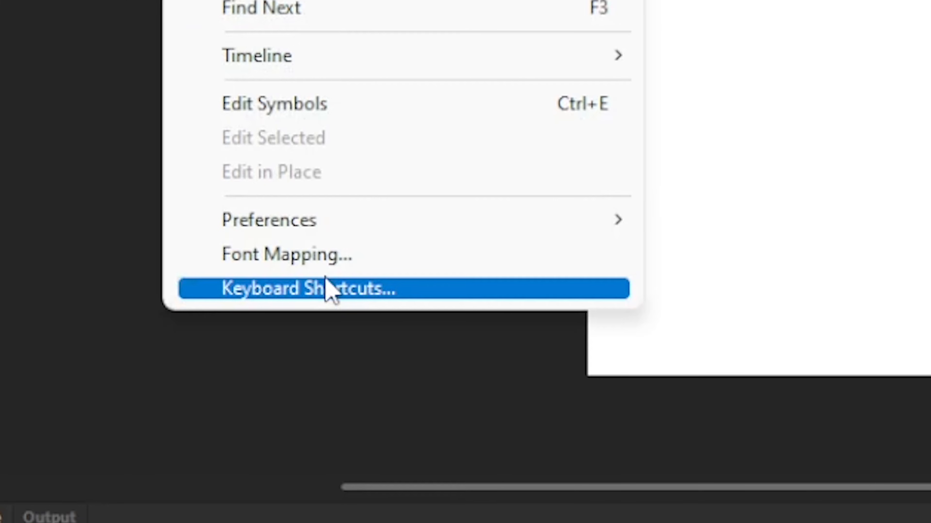
left_click(308, 289)
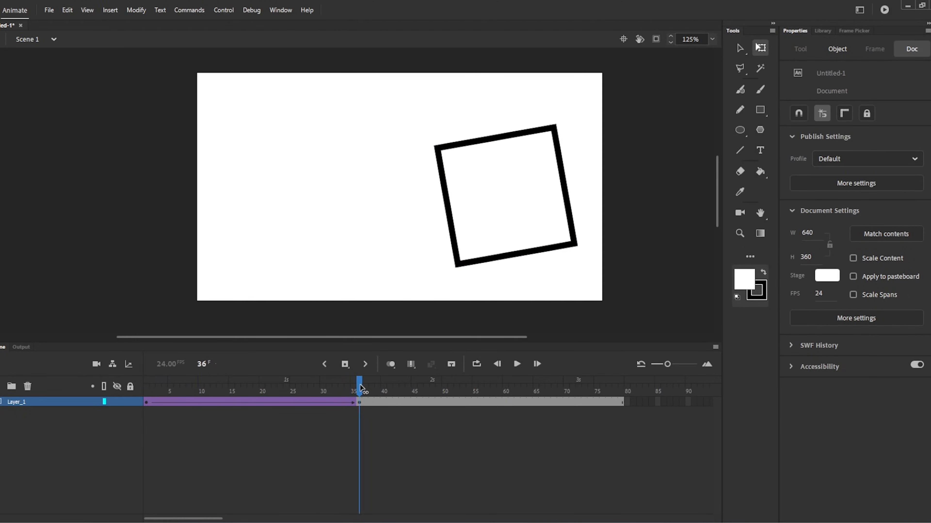
left_click(515, 364)
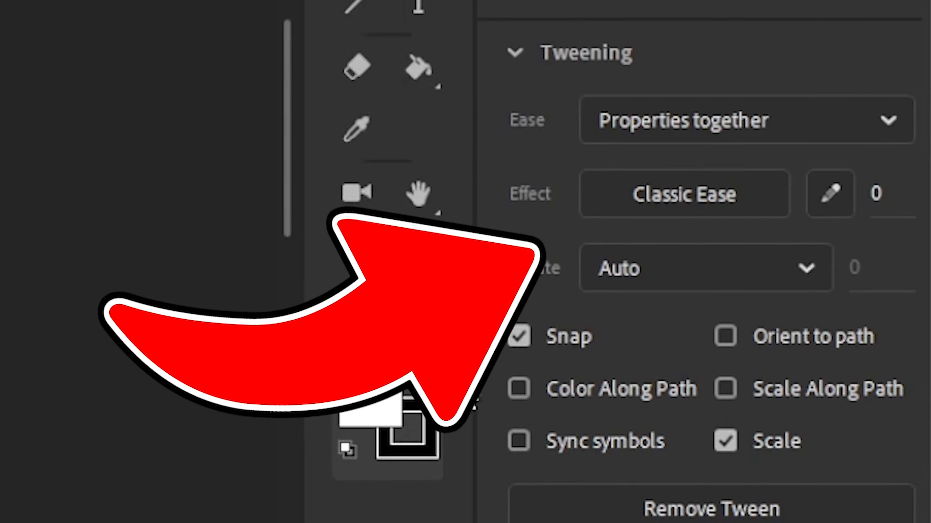
Step: Remove the rotation tween and rebuild the motion as a smaller square rising through several eased classic tweens
left_click(684, 193)
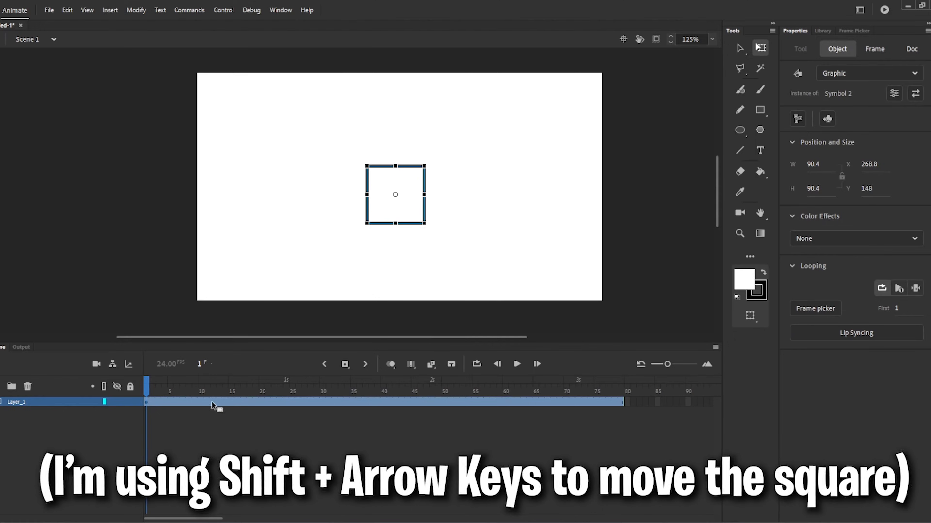
left_click(200, 384)
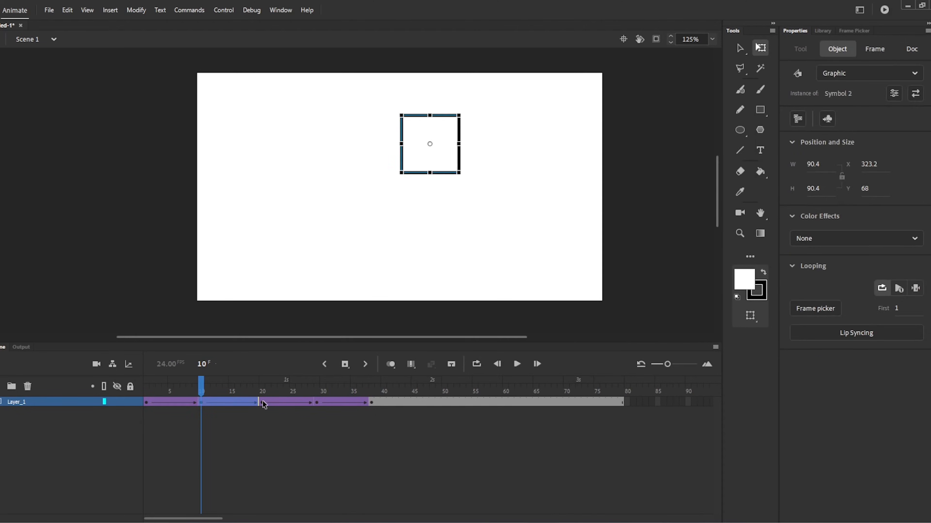
Step: Inside Symbol 2, convert the square shape into a nested graphic symbol, Symbol 3
left_click(516, 365)
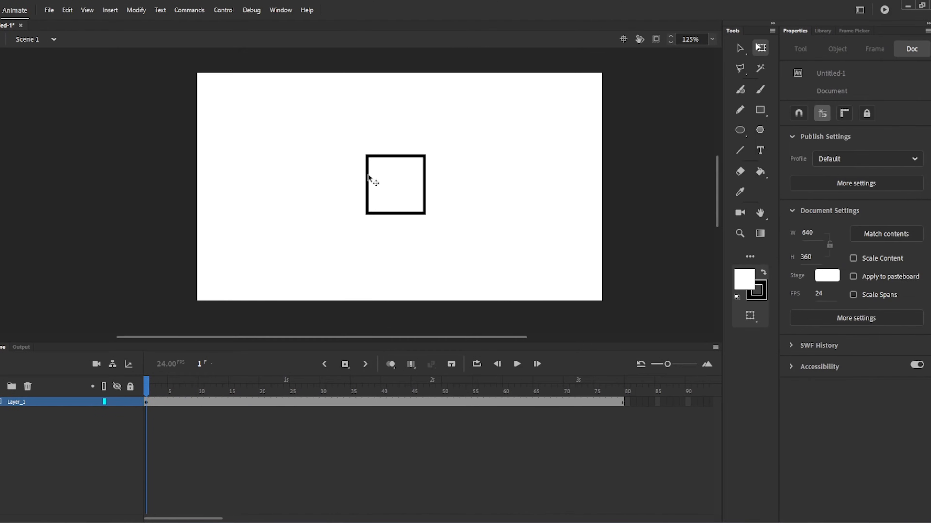
double_click(394, 184)
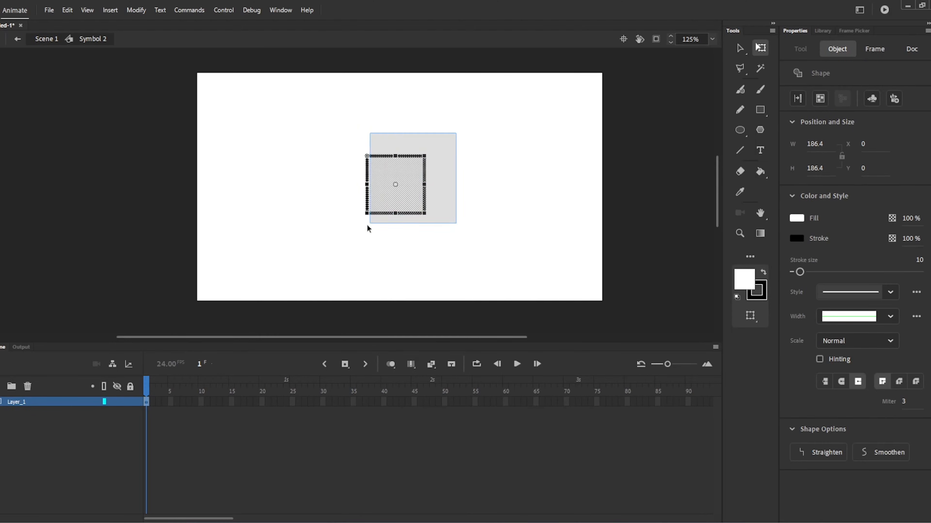
right_click(394, 184)
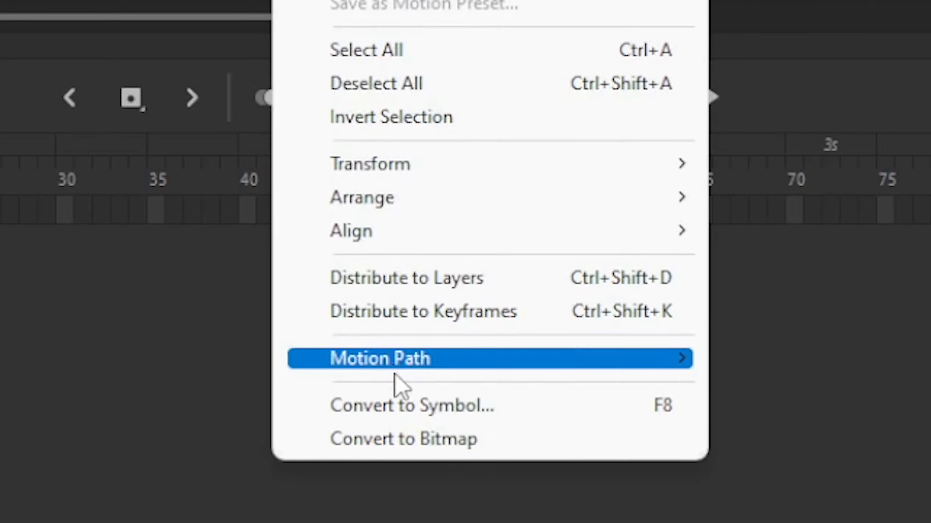
left_click(380, 357)
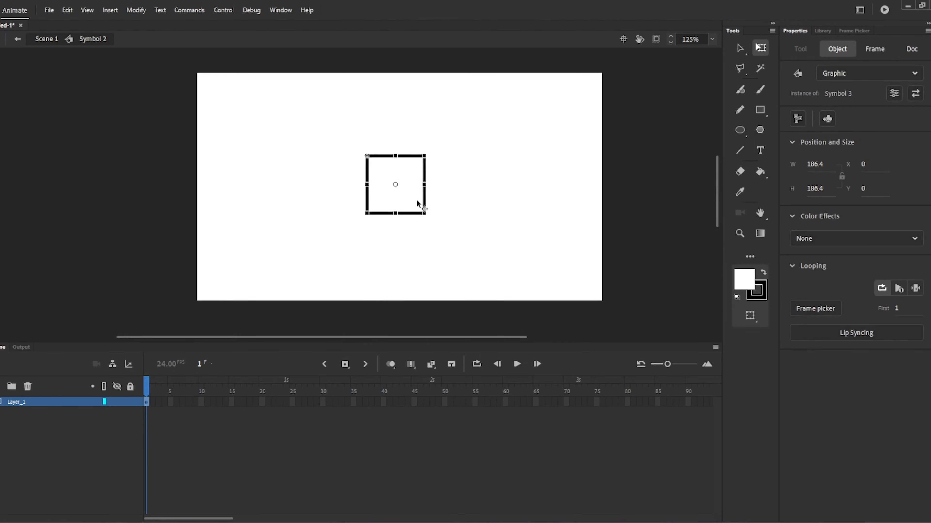
right_click(395, 184)
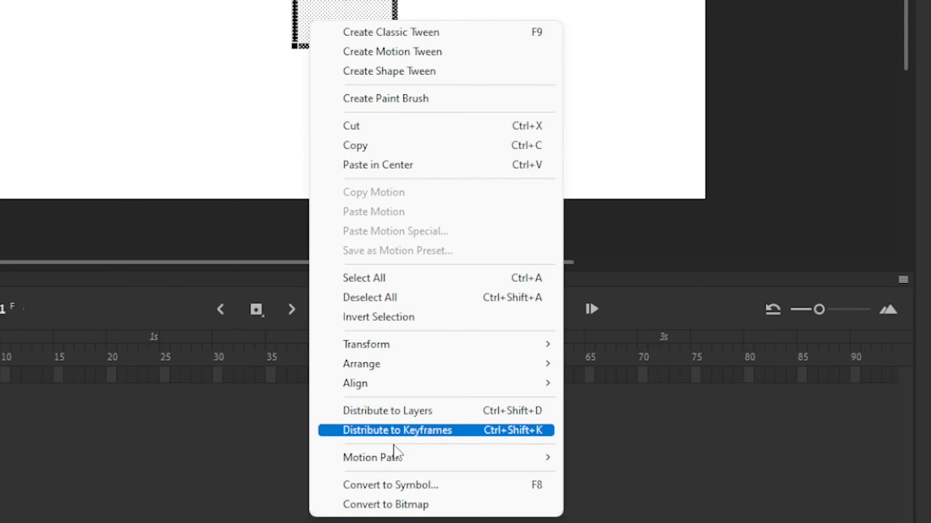
left_click(396, 430)
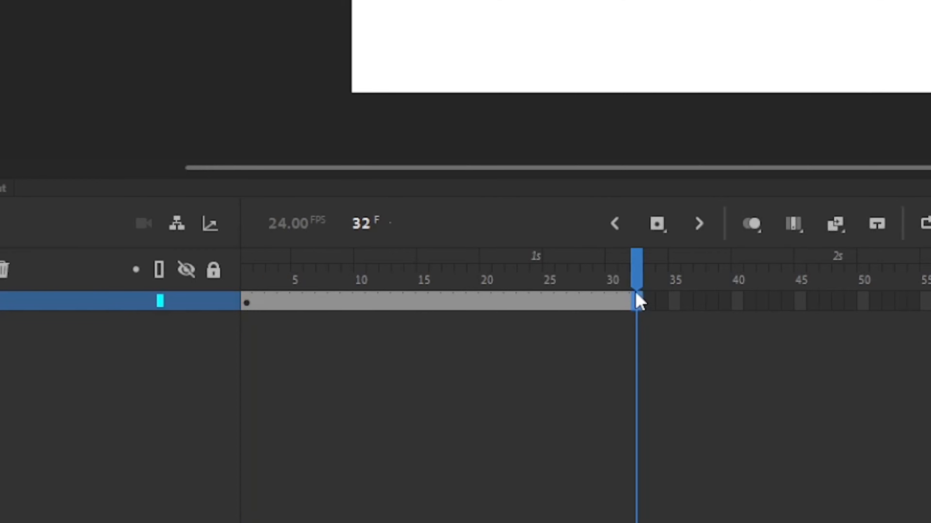
mouse_move(514, 310)
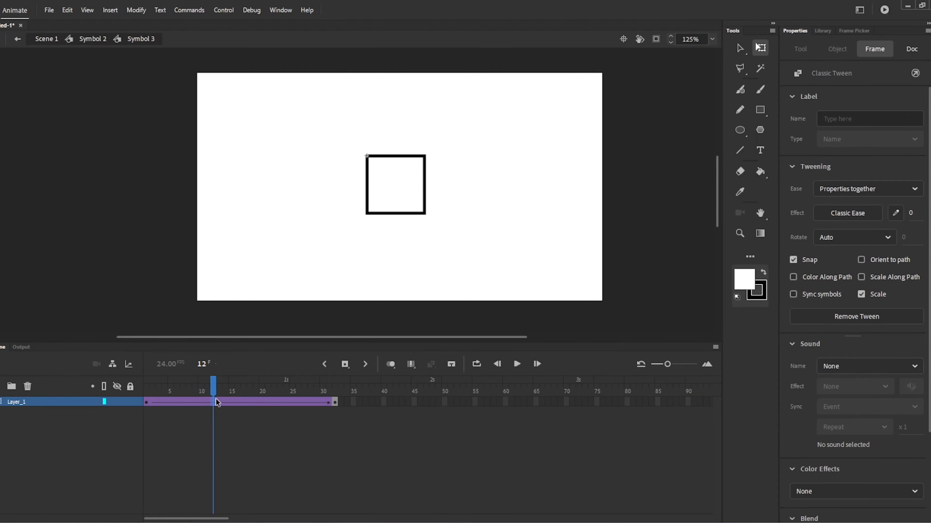
Step: Set Symbol 3's tween to rotate clockwise once, then return to Symbol 2
left_click(854, 237)
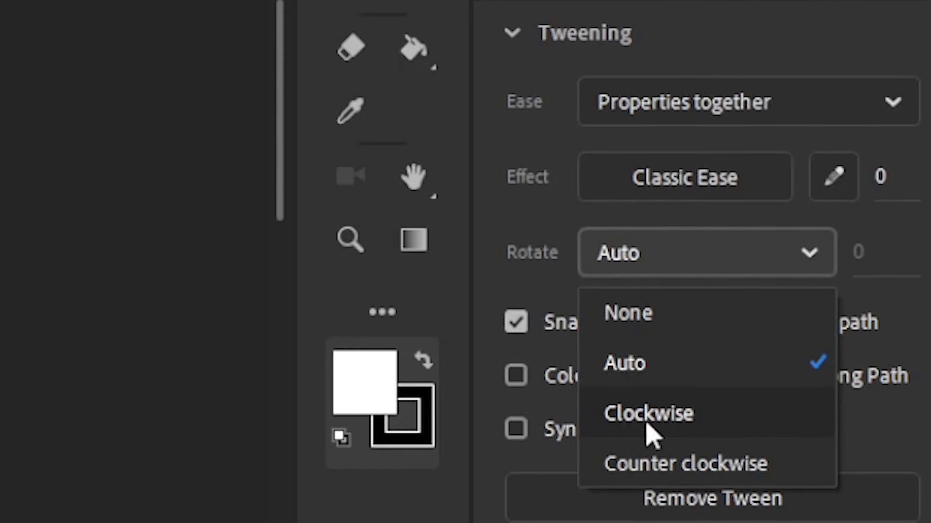
left_click(648, 414)
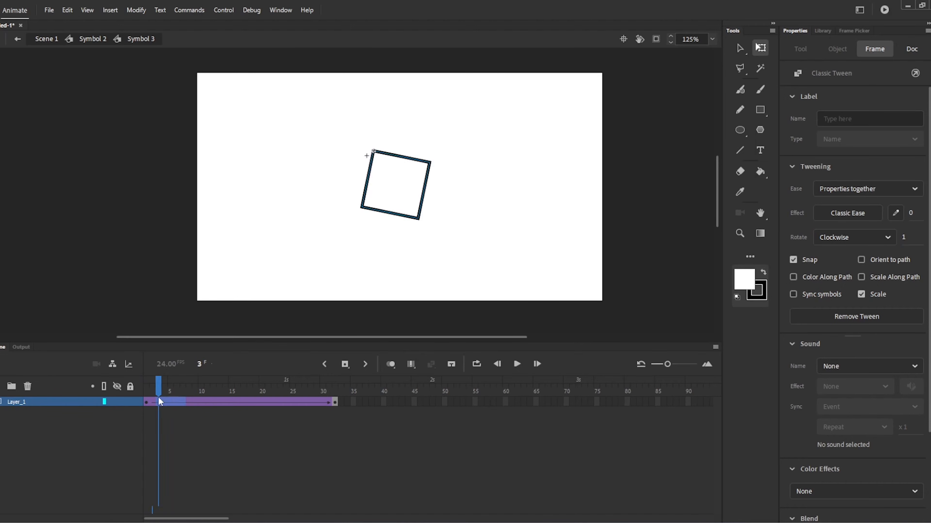
left_click(335, 391)
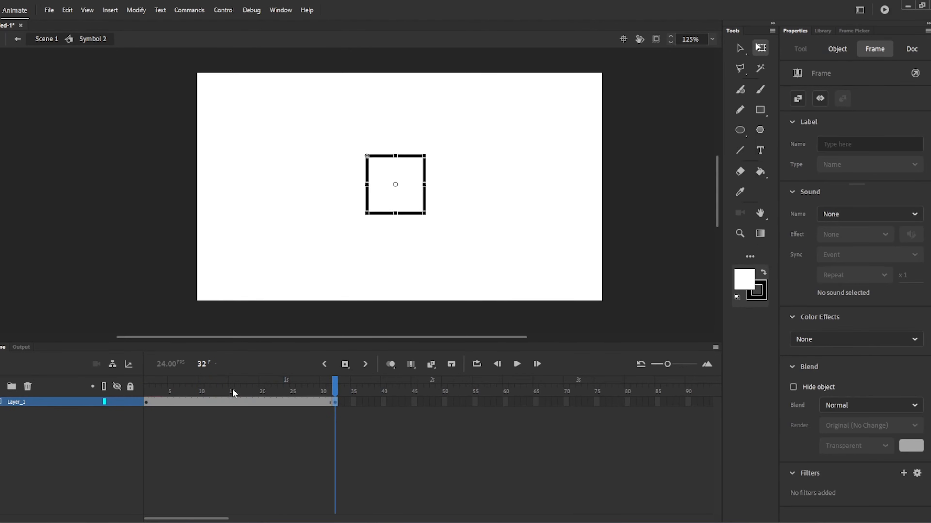
Step: Tween Symbol 2's keyframe spans with Quad Ease-In and scrub to preview the eased spin
left_click(189, 402)
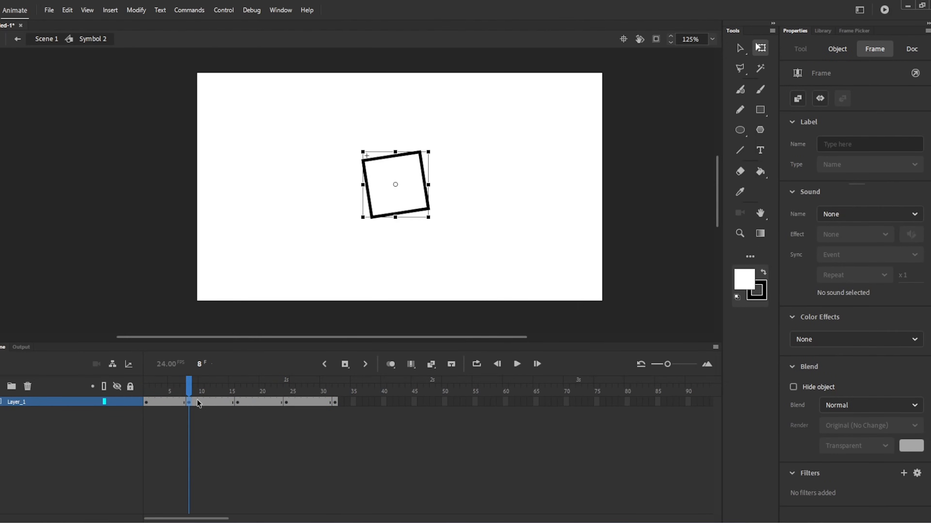
left_click(232, 402)
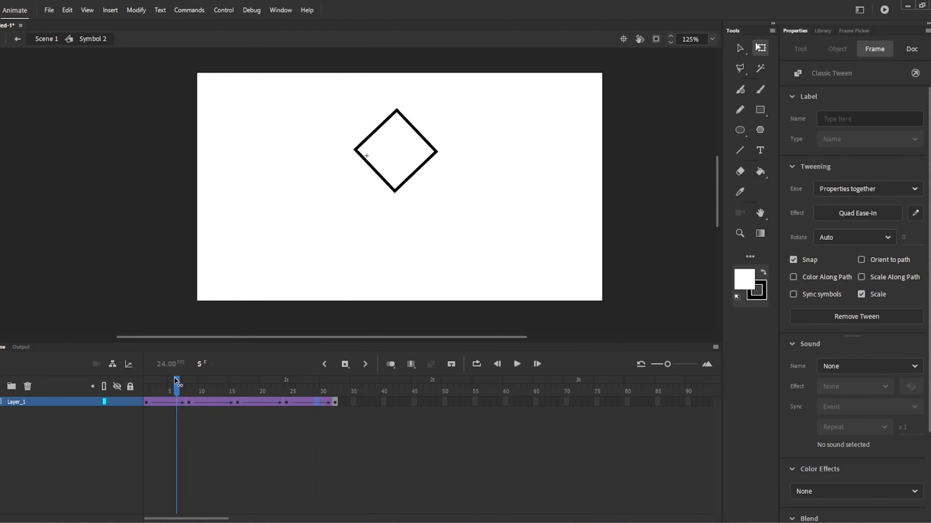
left_click_drag(177, 384, 330, 384)
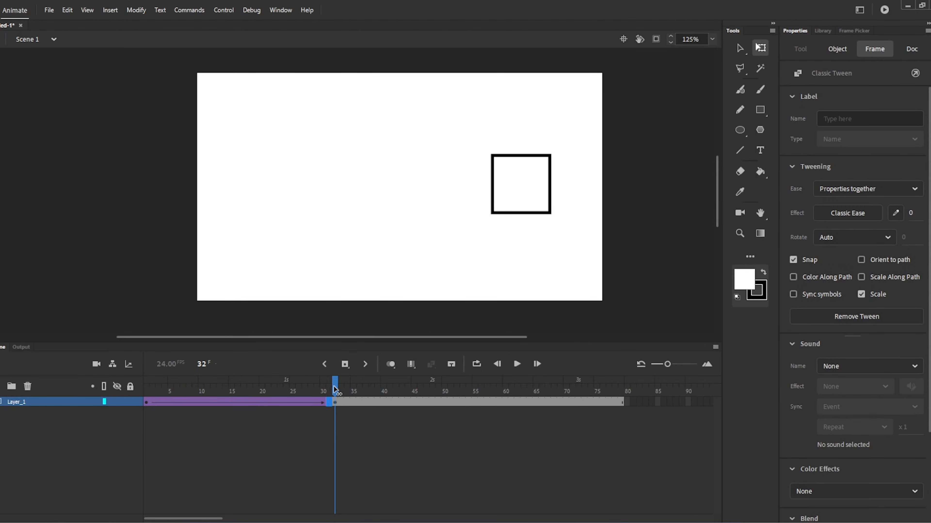
Step: Add a classic tween after frame 32 in Scene 1 and play it back
left_click(378, 391)
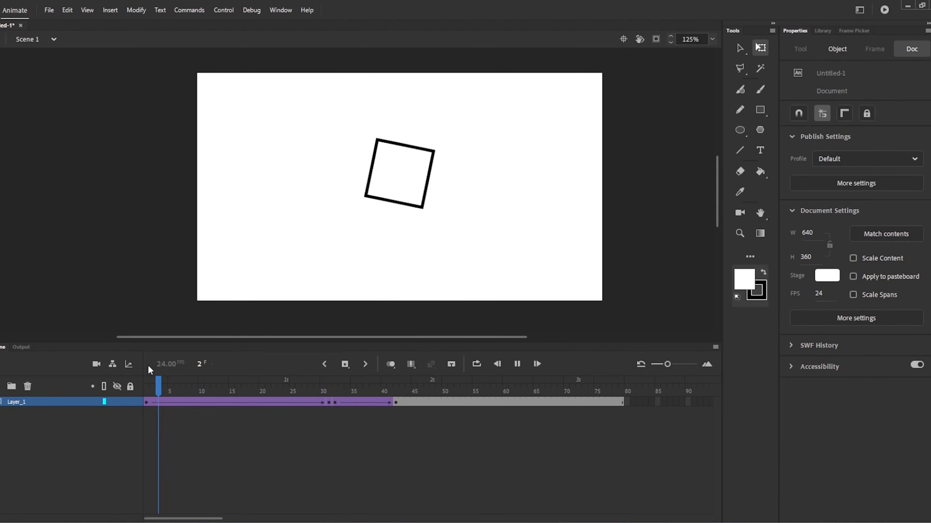
left_click(438, 381)
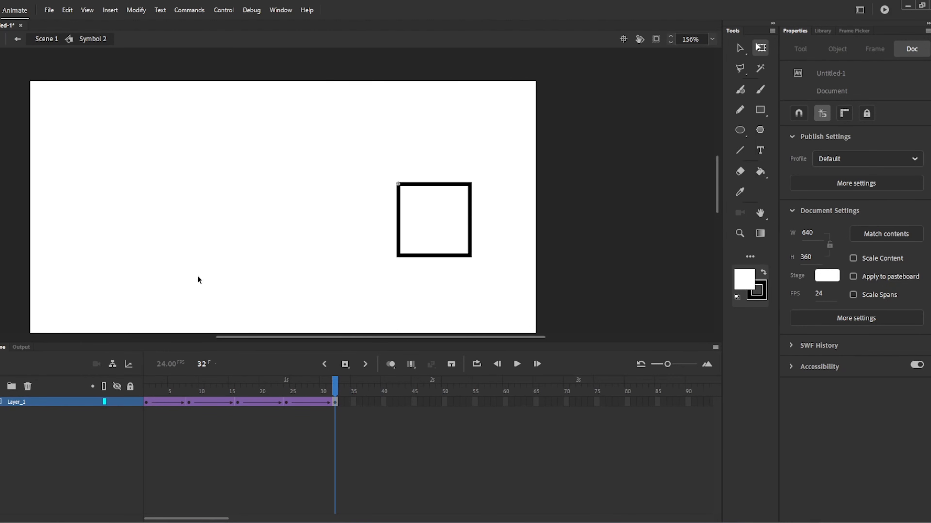
Step: Play Symbol 2's animation and set its first tween span to Quad Ease-Out
left_click(287, 402)
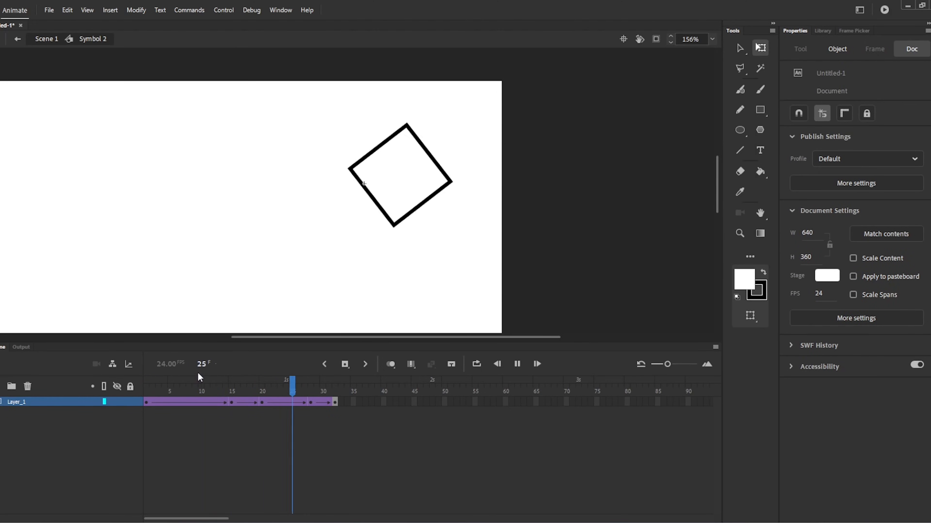
left_click(516, 364)
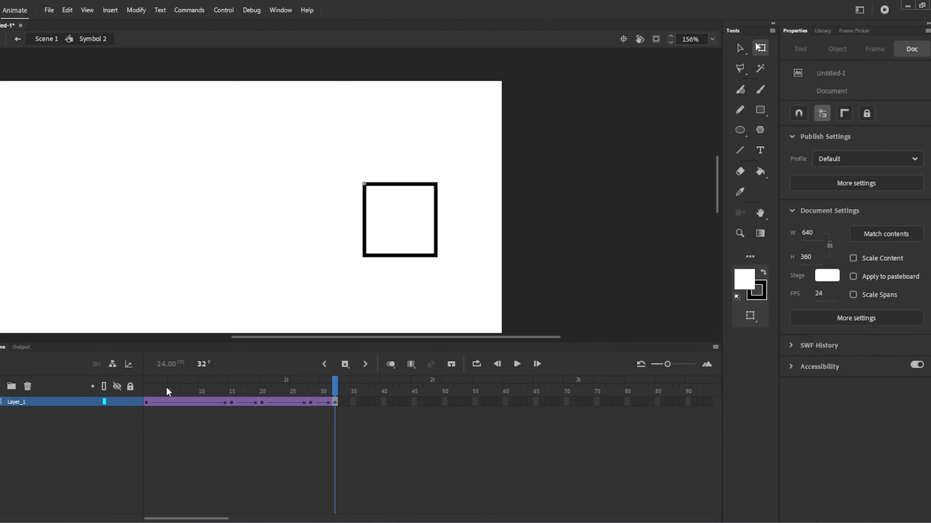
left_click(146, 391)
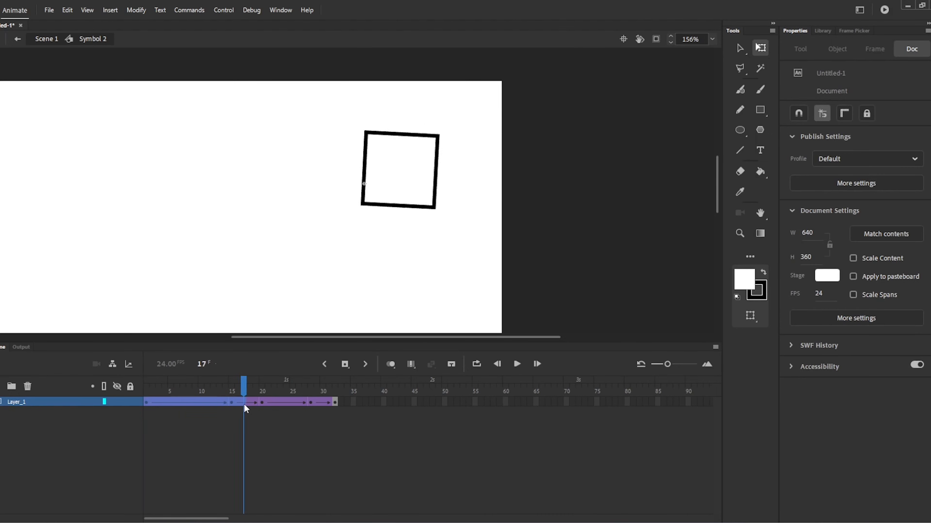
right_click(291, 404)
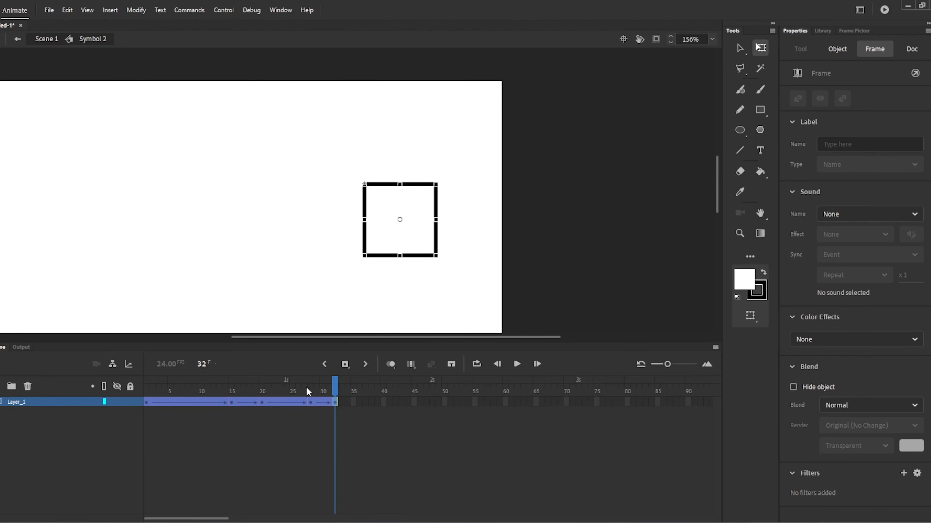
left_click(516, 364)
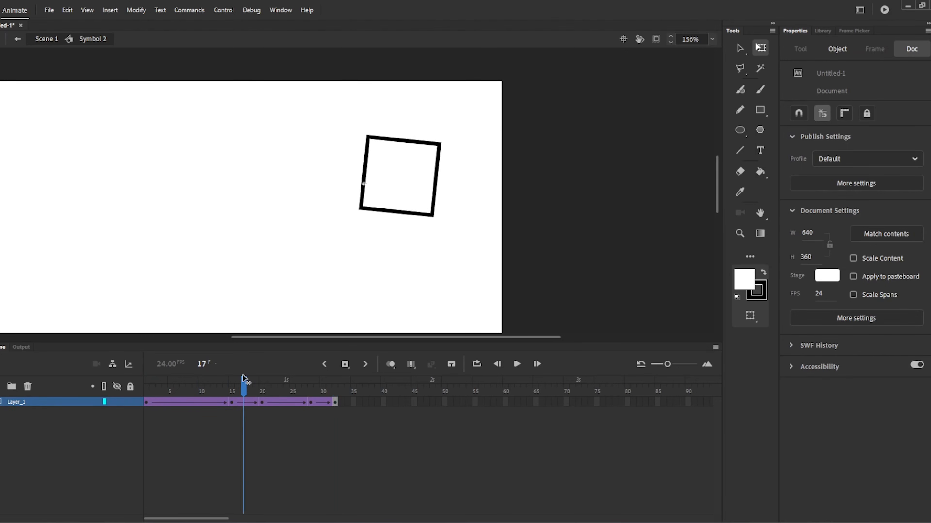
Step: Ease the span ending at frame 32 and shift the frame-1 square right to X 105.9
left_click(344, 364)
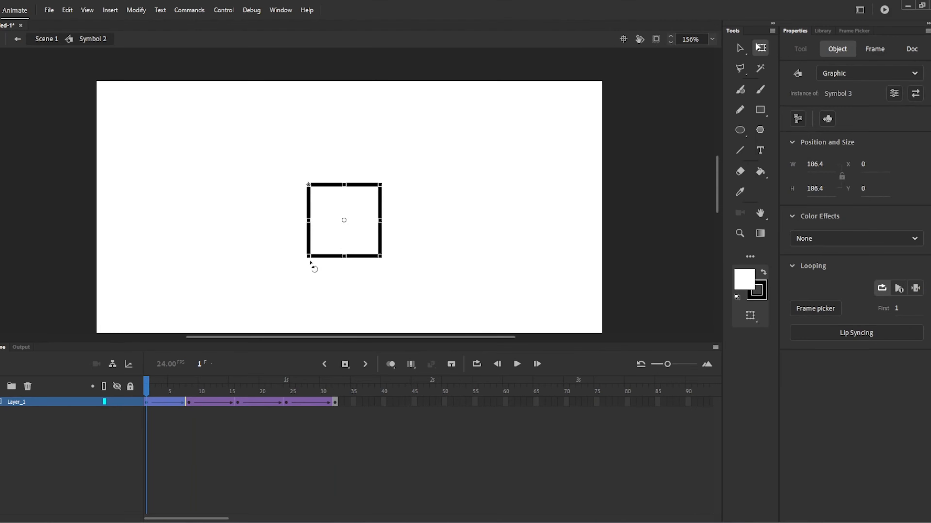
left_click(335, 382)
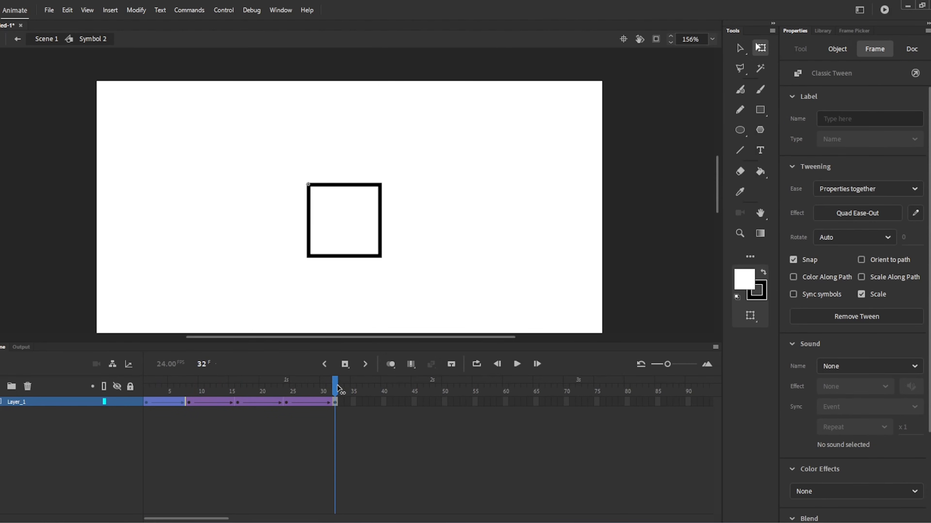
left_click(146, 392)
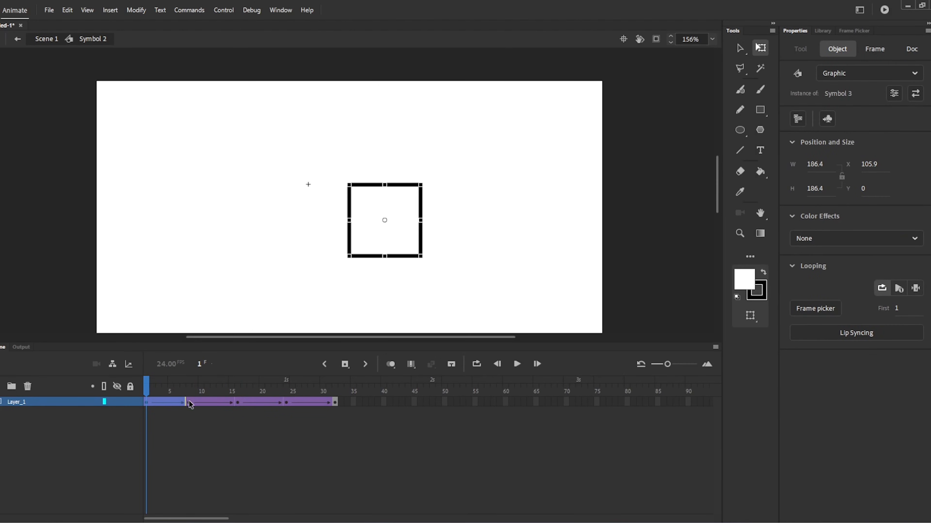
left_click(237, 391)
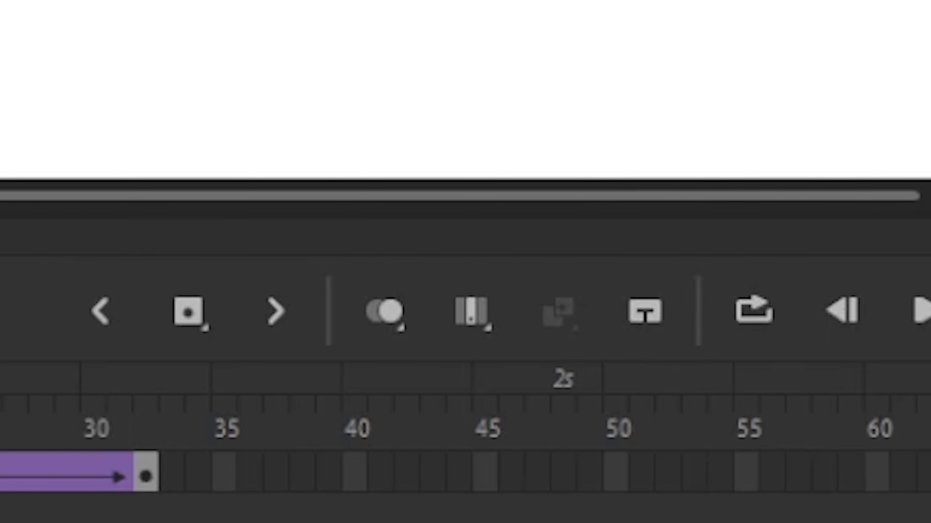
Step: Enable onion skinning across all of Symbol 2's frames to show ghosted squares
left_click(471, 312)
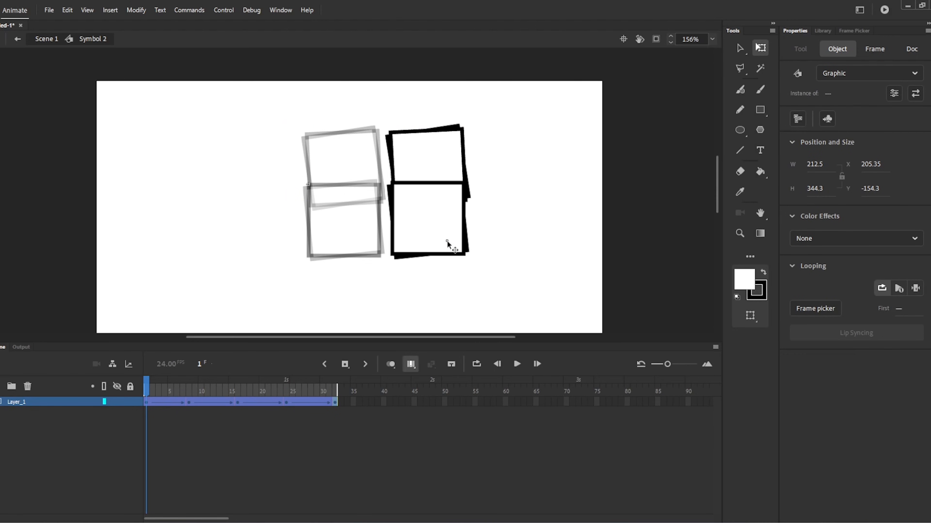
left_click(250, 384)
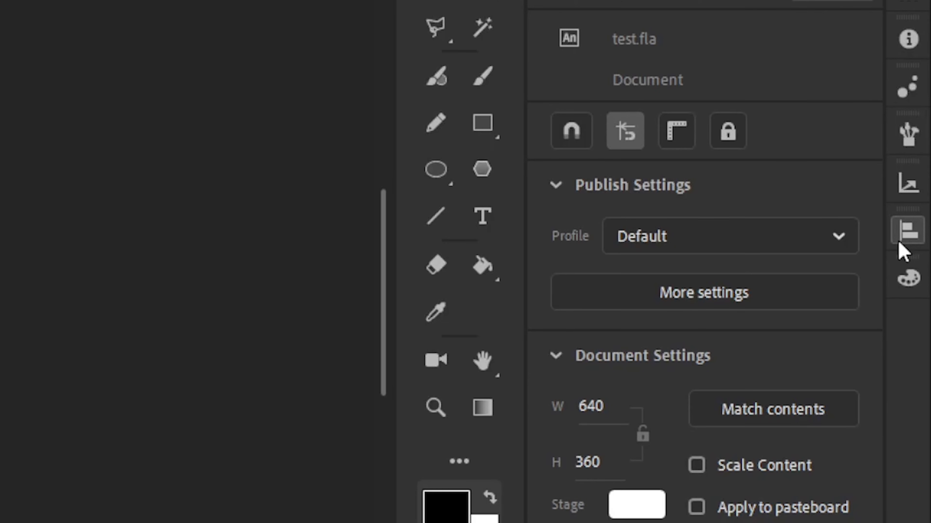
Step: Bring up the Align panel with Align to Stage for centring the content
left_click(908, 230)
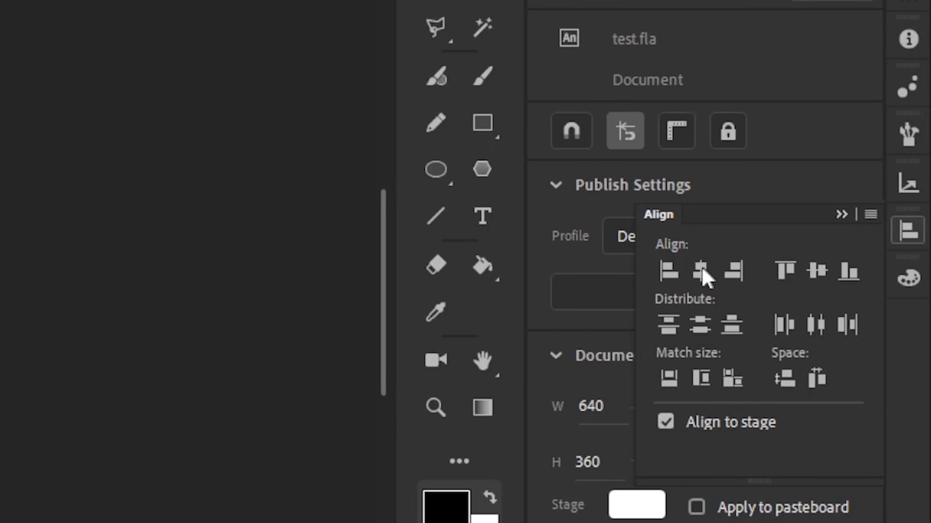
mouse_move(700, 272)
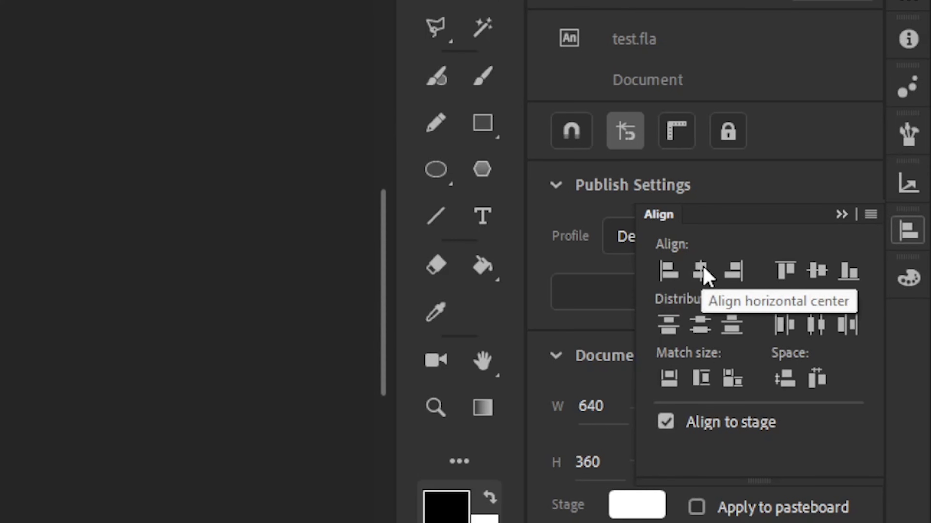